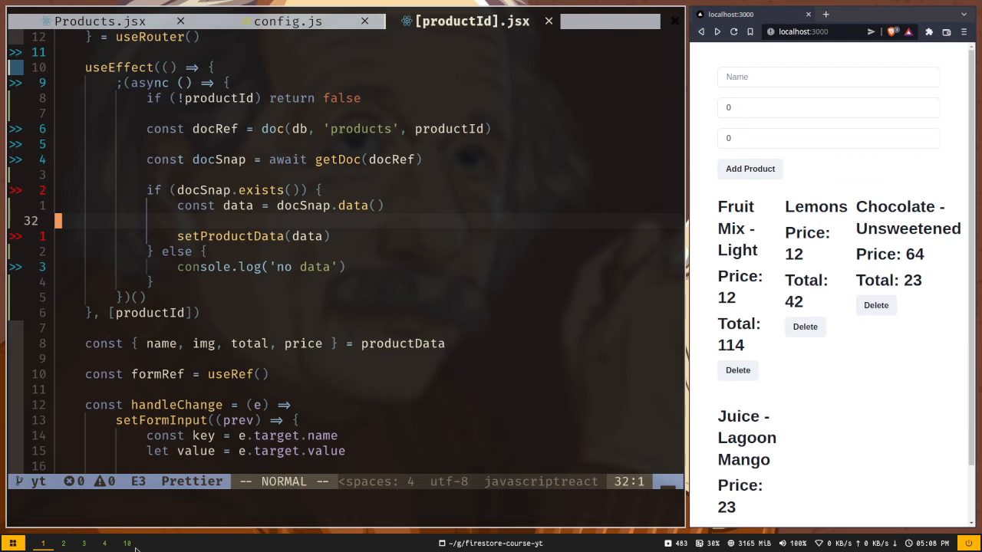
mouse_move(182, 23)
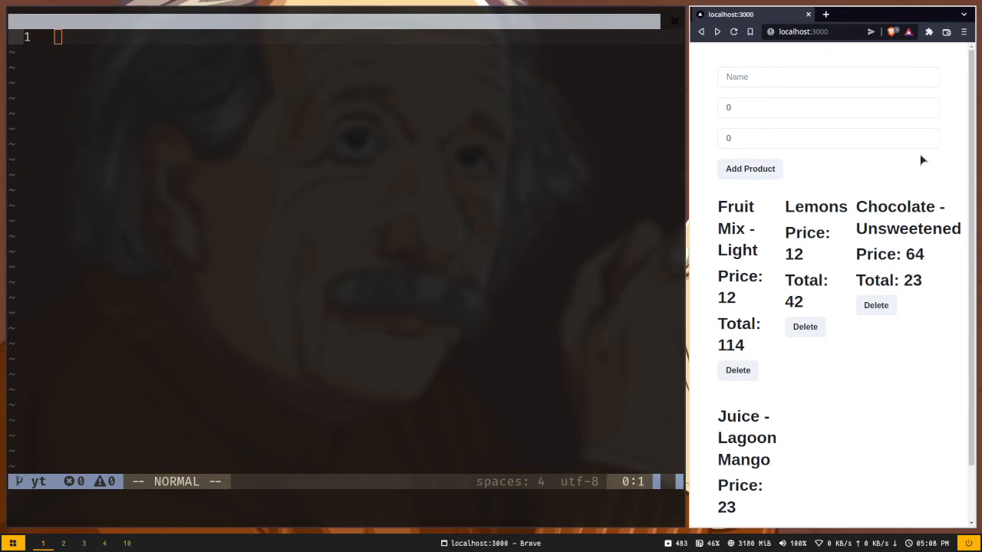
mouse_move(839, 128)
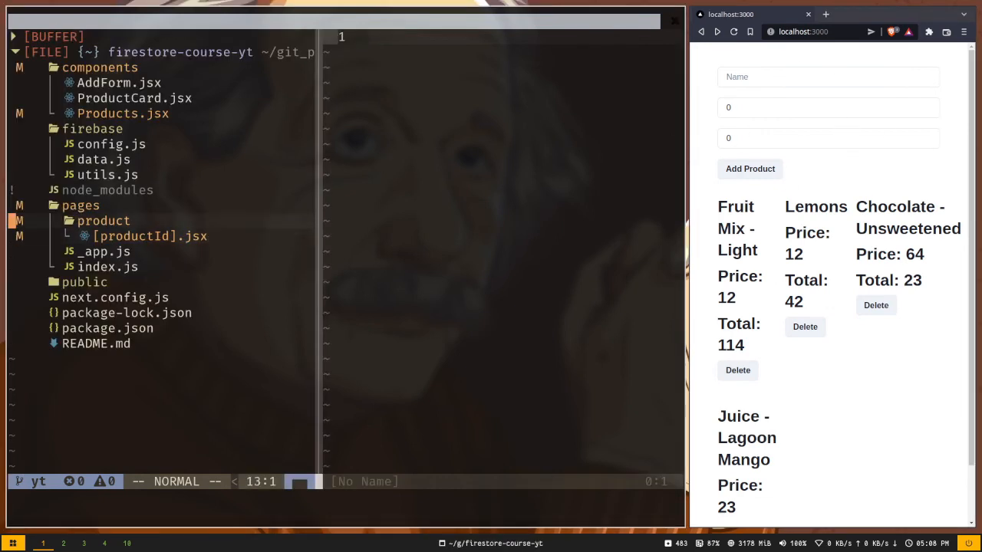
Open AddForm.jsx for editing and enter 20 as the form's total in the app.
click(113, 83)
text(10)
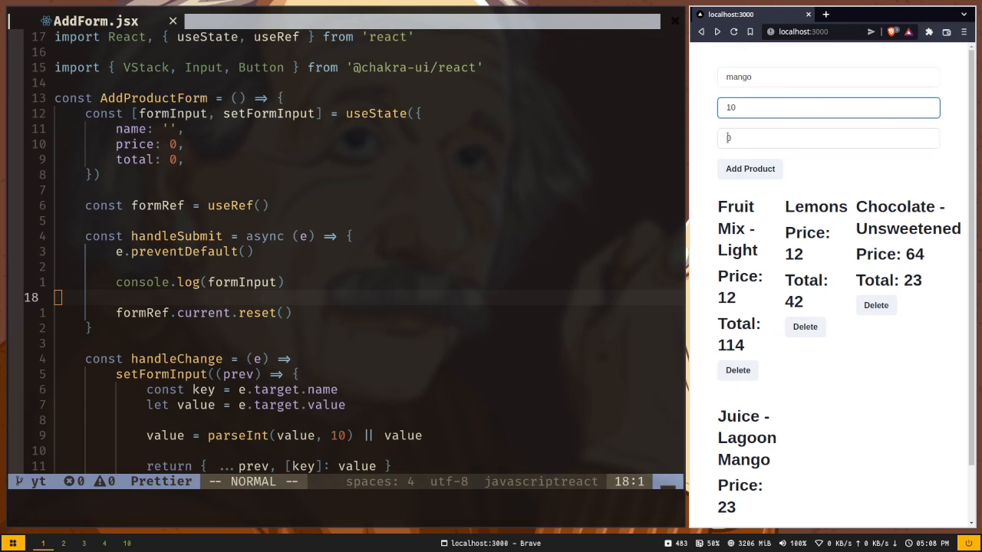
text(20)
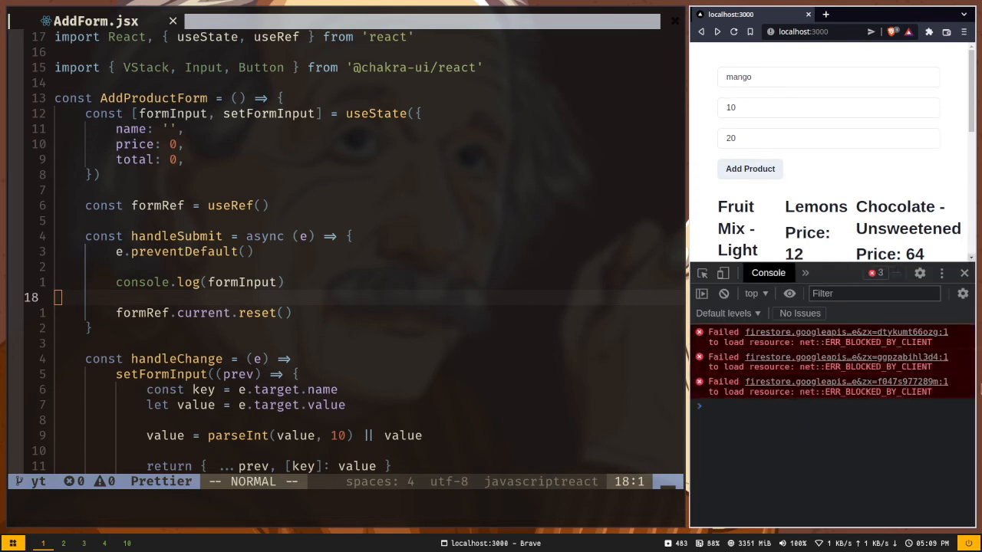
Submit the product form, then destructure name, price and total from formInput in handleSubmit.
click(749, 169)
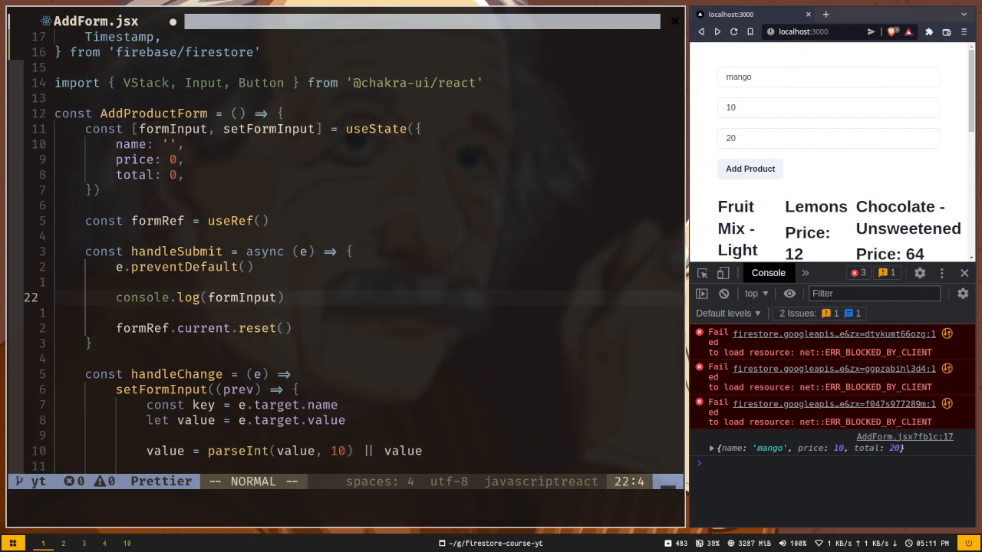
text(const { name, price, total } = formInput)
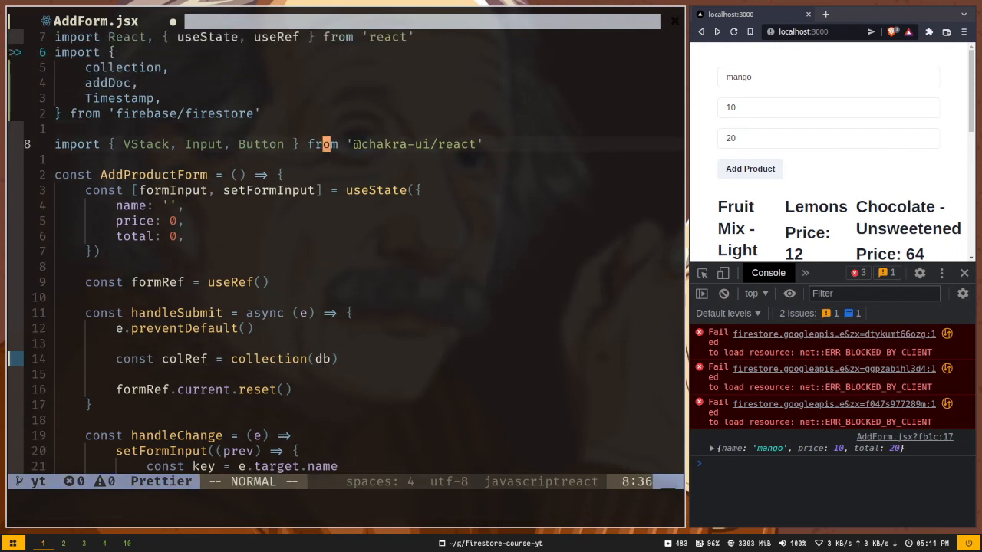
Import db from '../firebase/config' at the top of AddForm.jsx.
text(import)
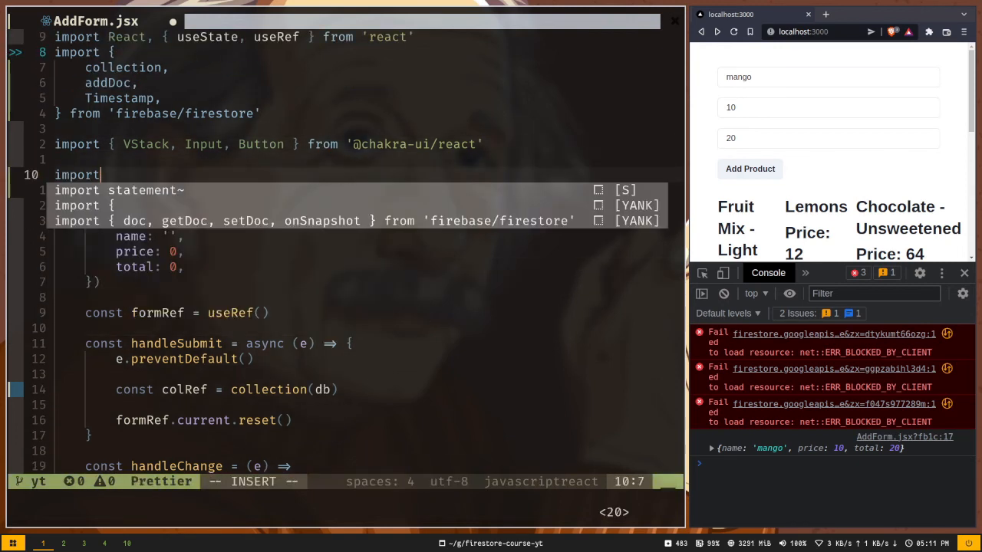
text(db from ')
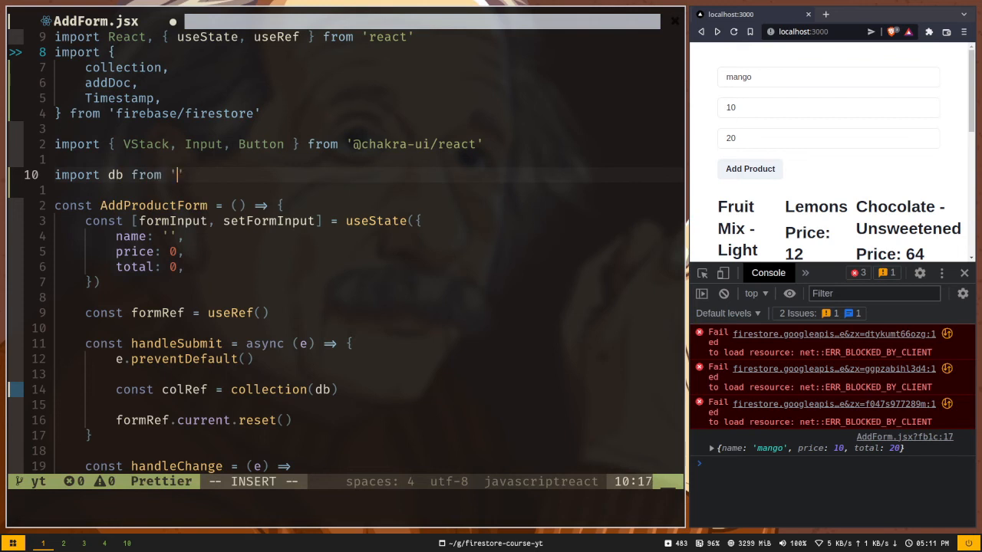
text(../firebase/c)
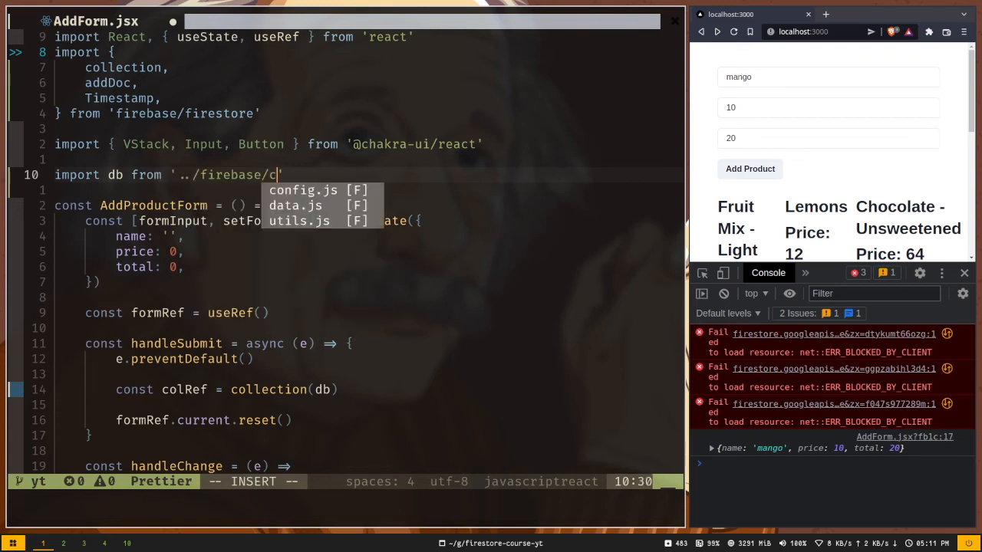
key(Tab)
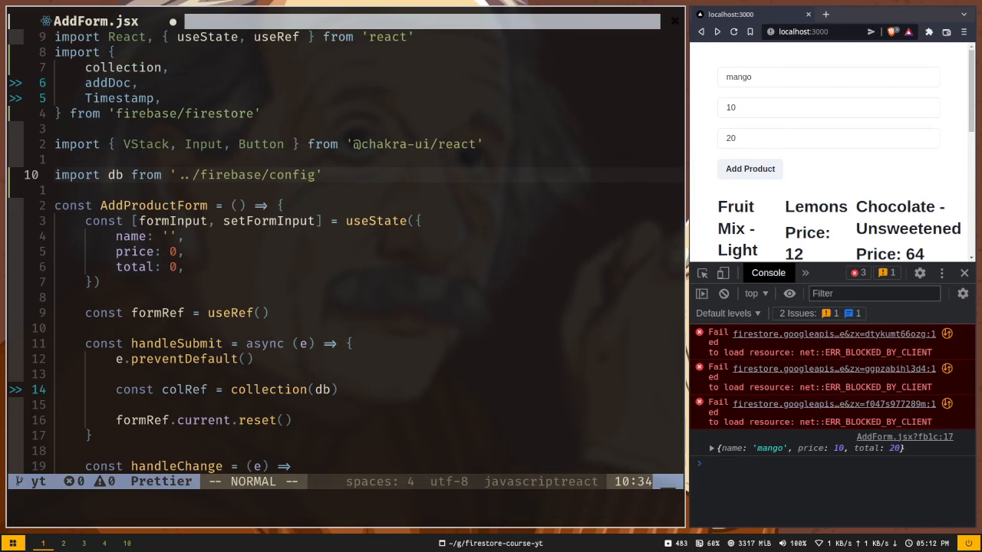
Point the collection reference at the 'products' collection.
scroll(down, 3)
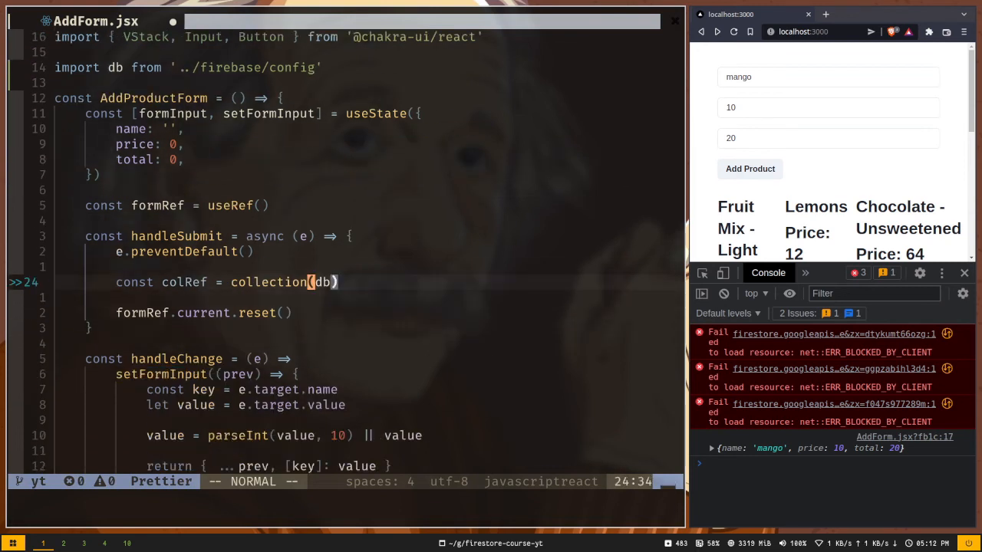
text(,)
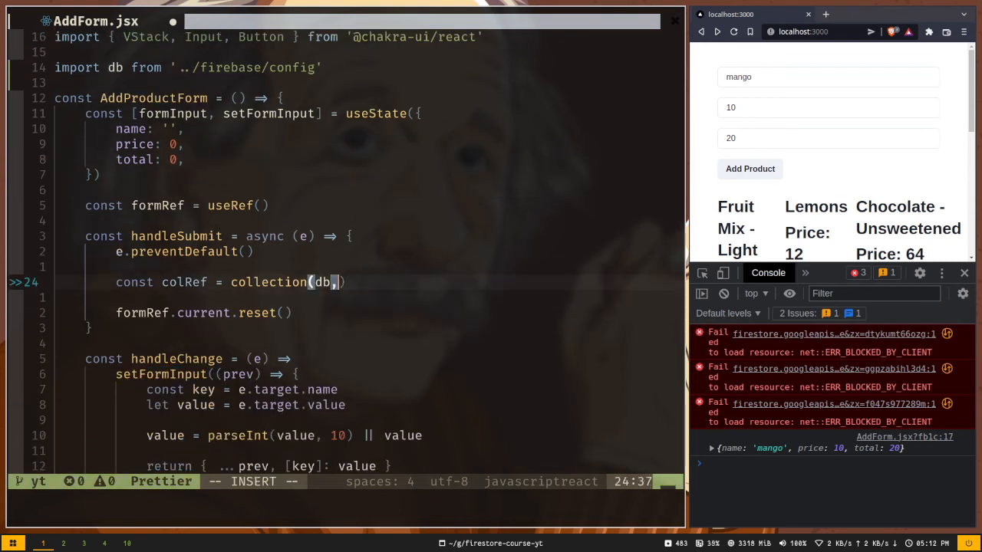
text('products'))
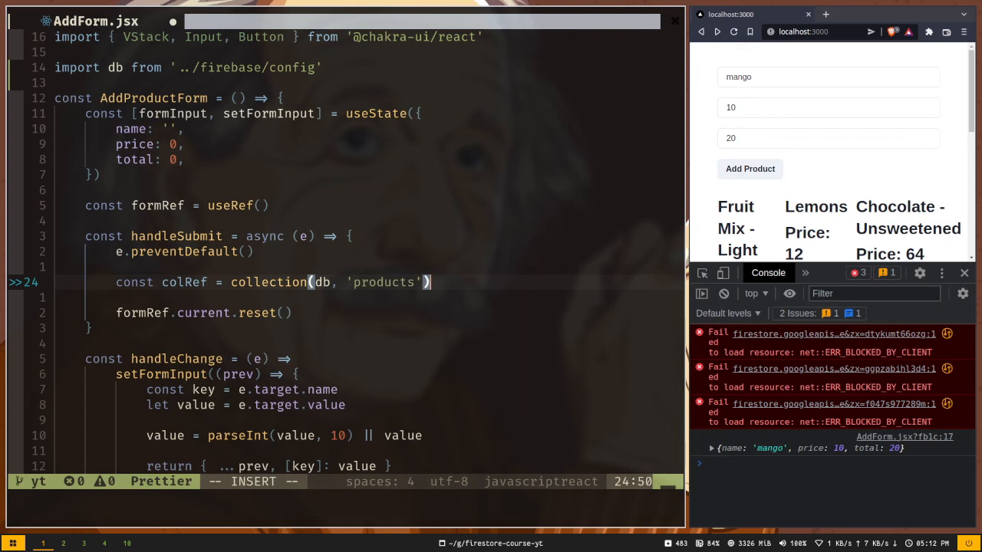
key(Escape)
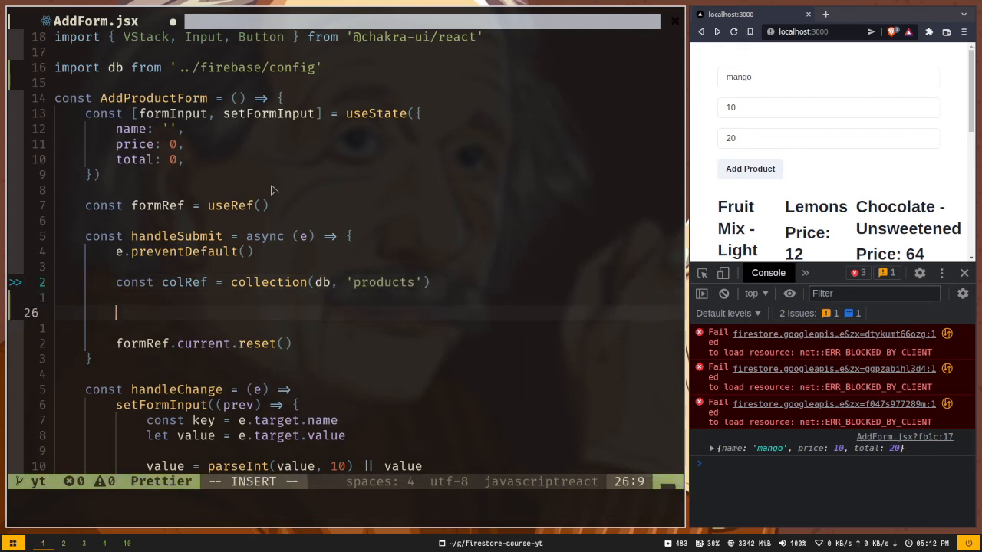
Make handleSubmit await addDoc(colRef, formInput).
text(await)
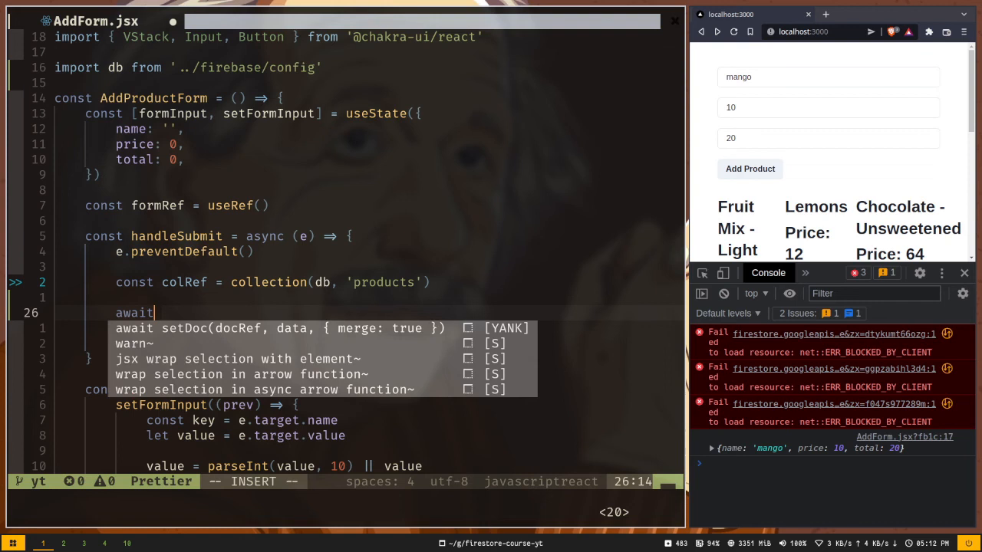
text(addDoc(colRef,)
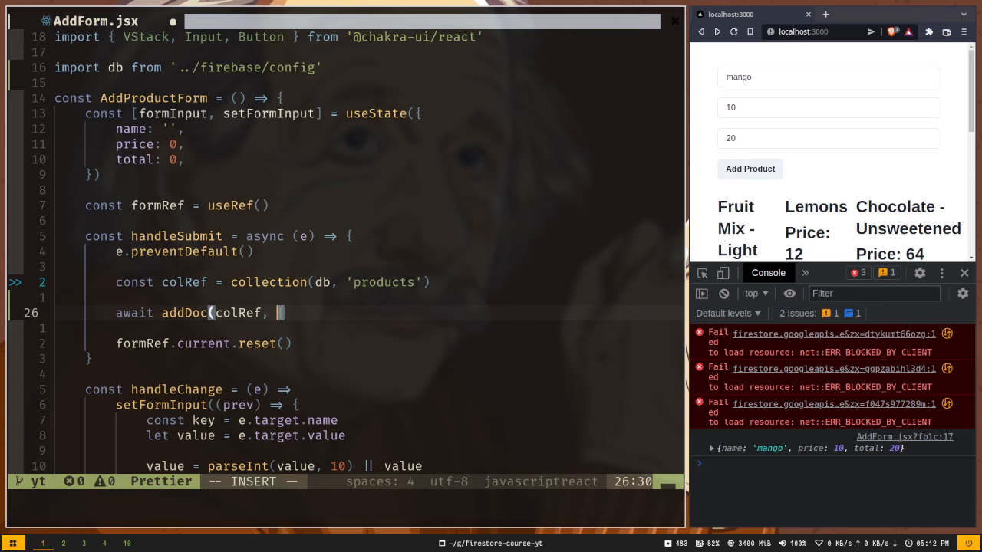
text(formInput)
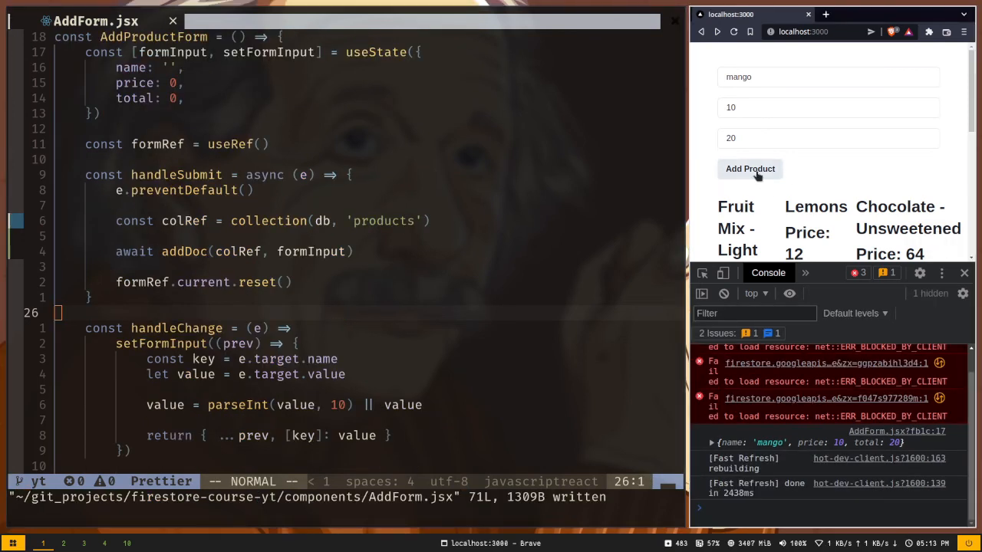
mouse_move(786, 490)
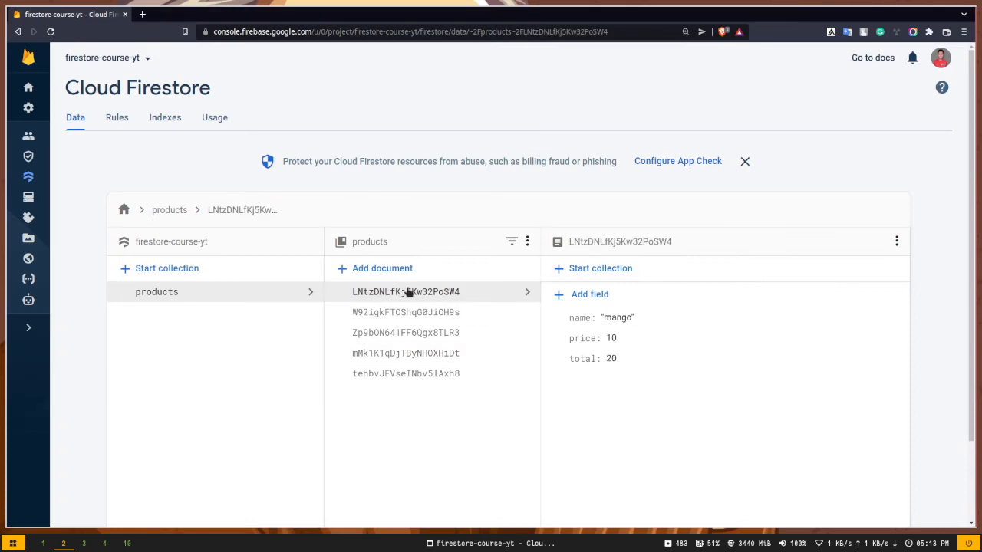
mouse_move(618, 346)
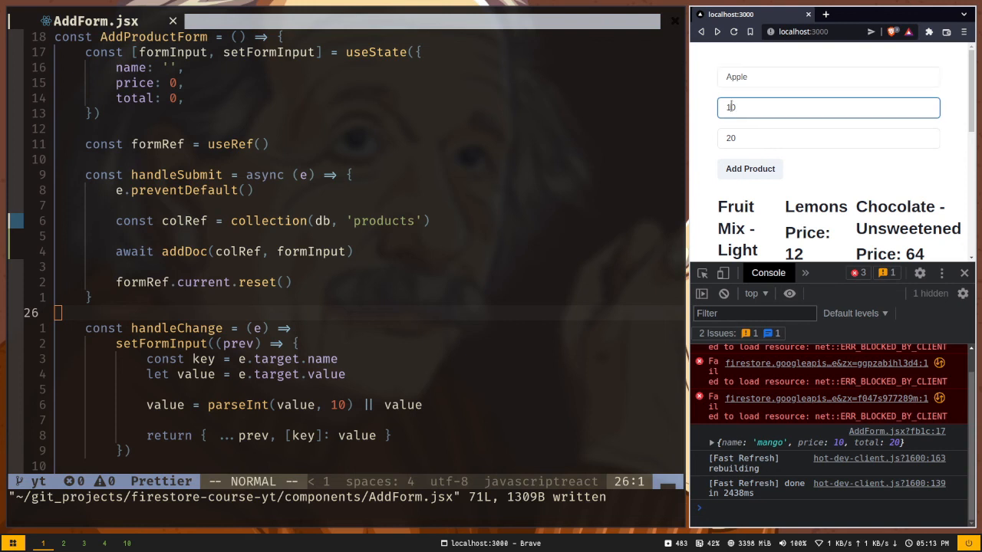
Enter 30 in the app's form for the new Apple product.
text(30)
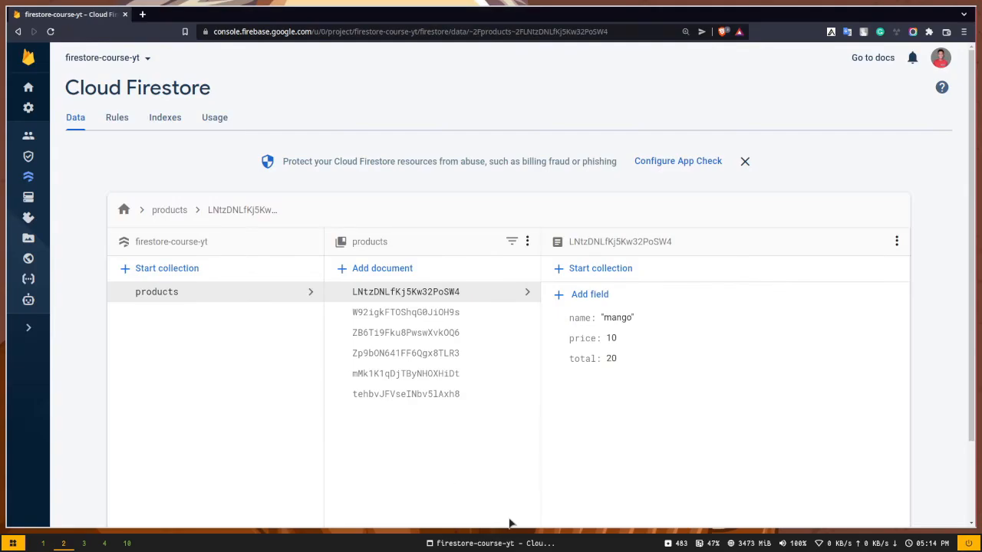
mouse_move(482, 306)
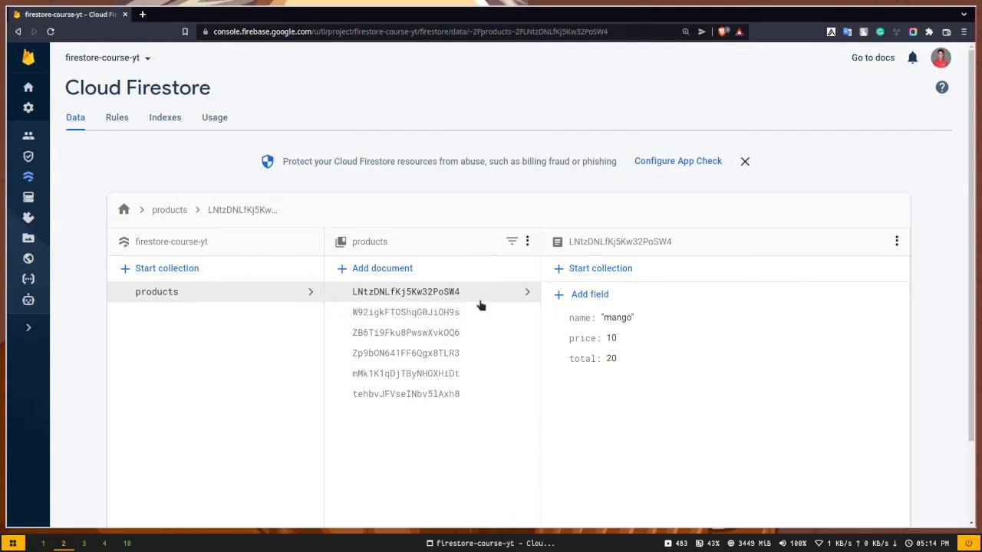
Browse the products documents and view the Apple document's name, price and total.
click(405, 312)
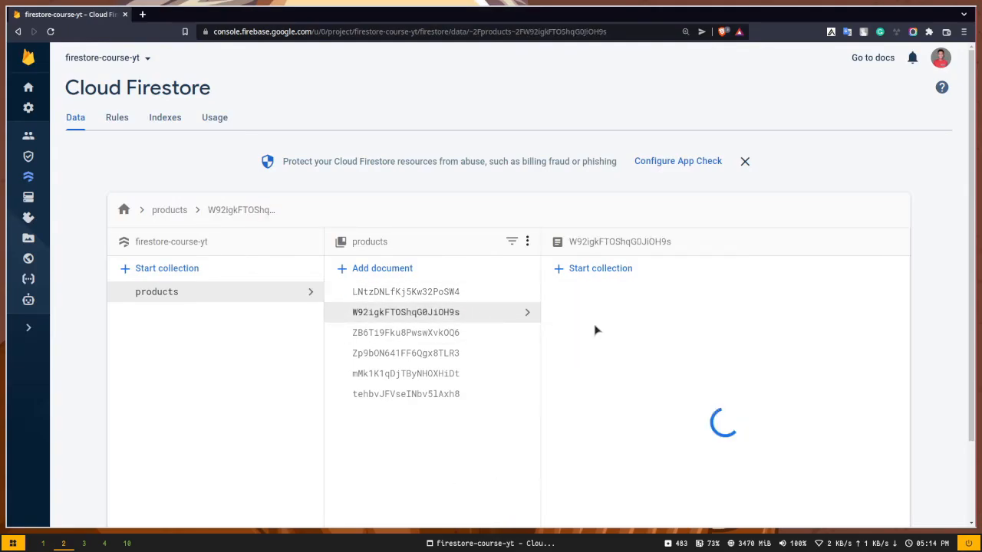
click(417, 312)
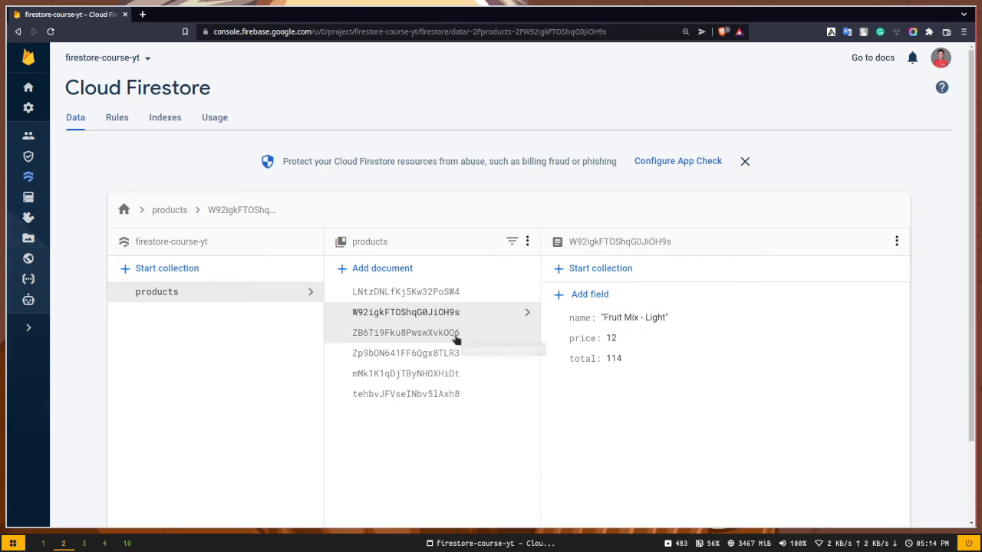
click(425, 333)
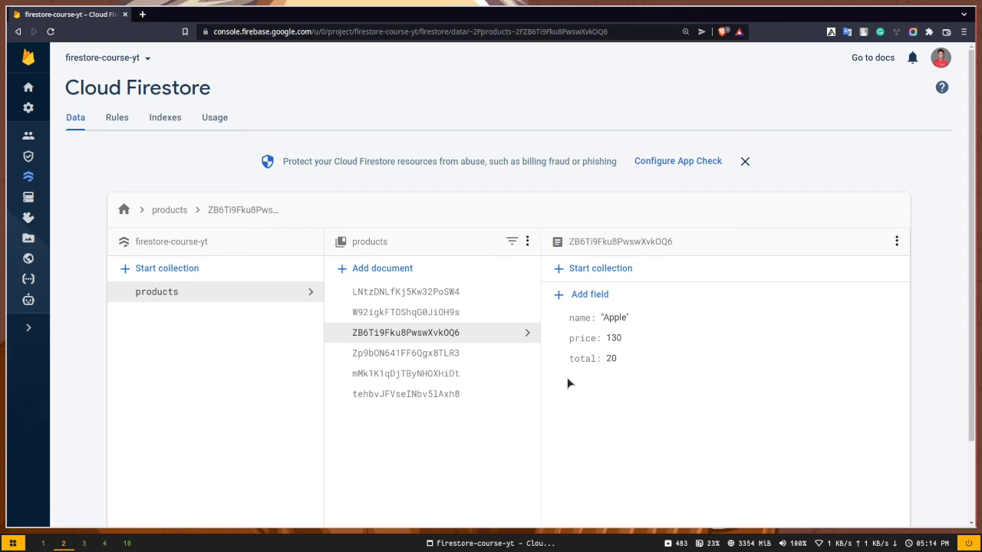
mouse_move(578, 385)
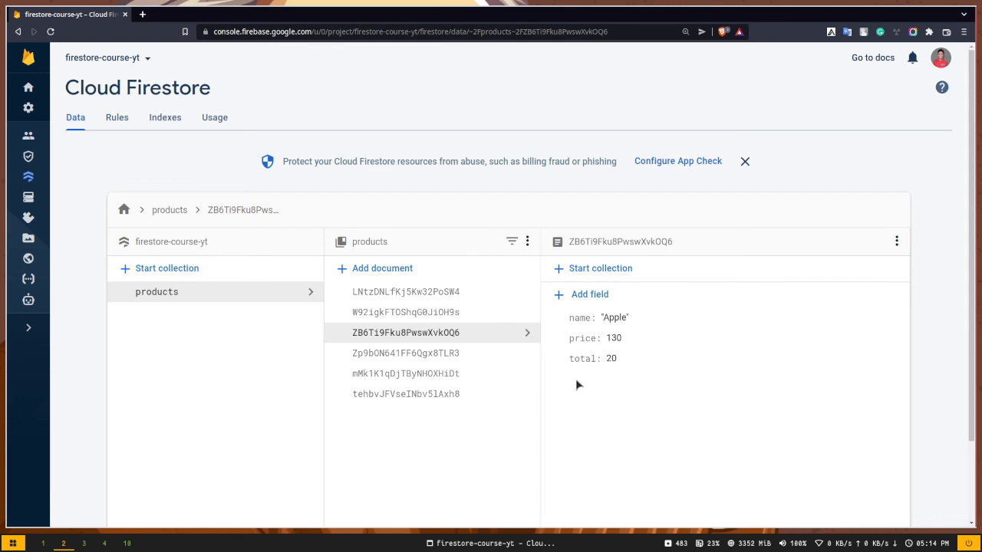
mouse_move(625, 371)
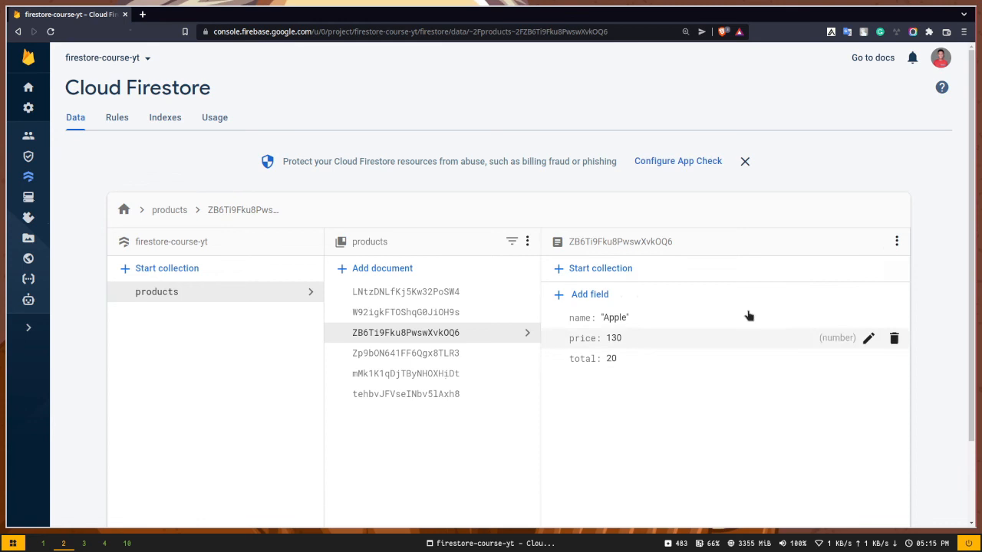
Delete the Apple document via its options menu and confirm Start delete.
click(896, 241)
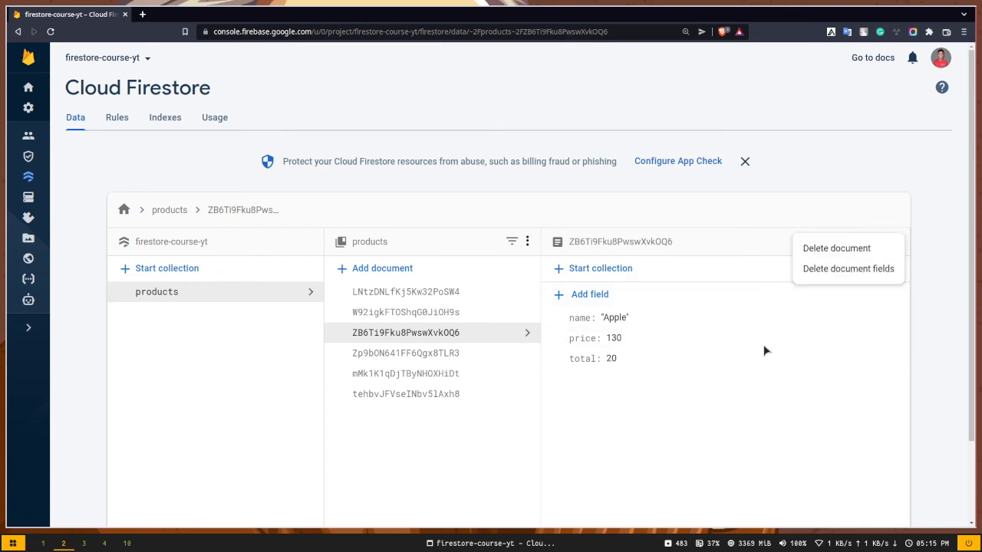
click(836, 248)
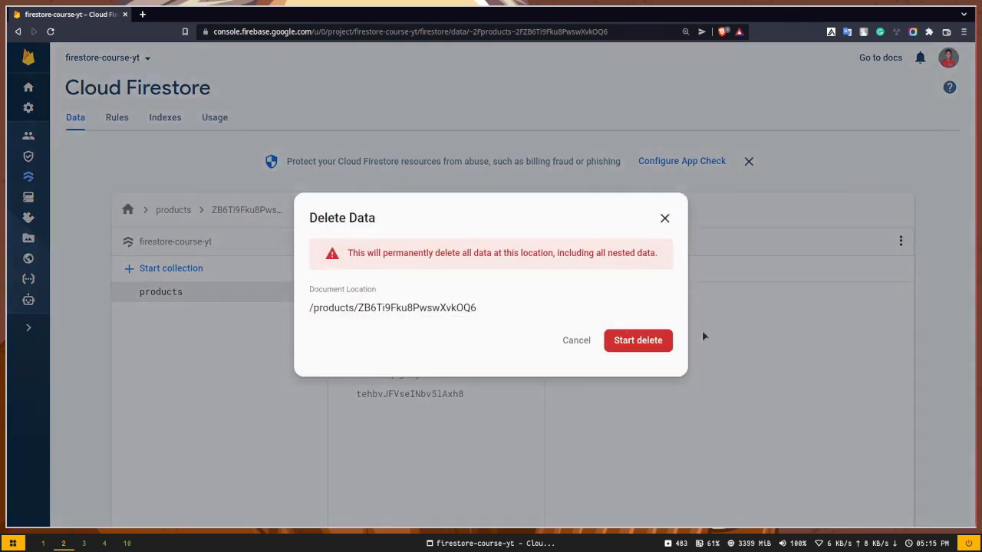
click(638, 340)
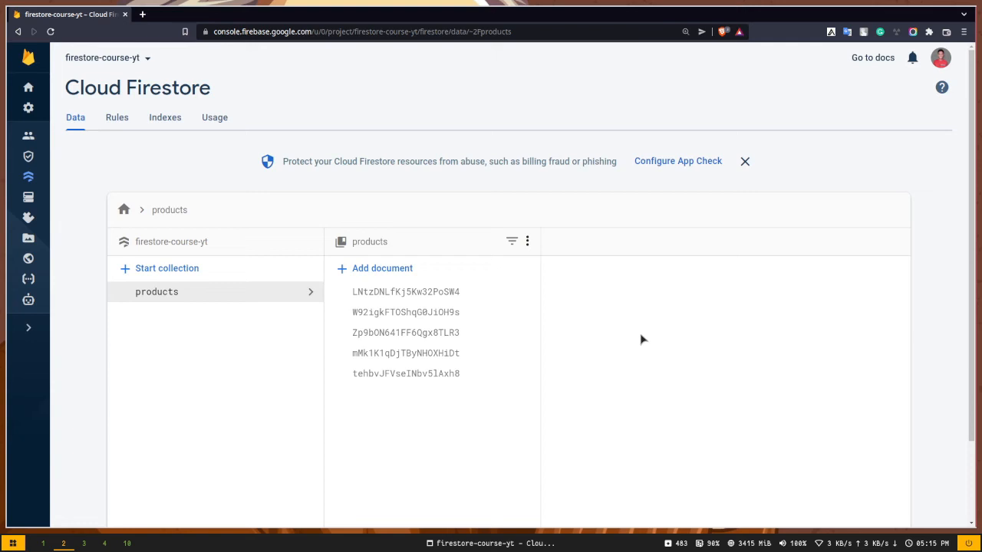
mouse_move(611, 325)
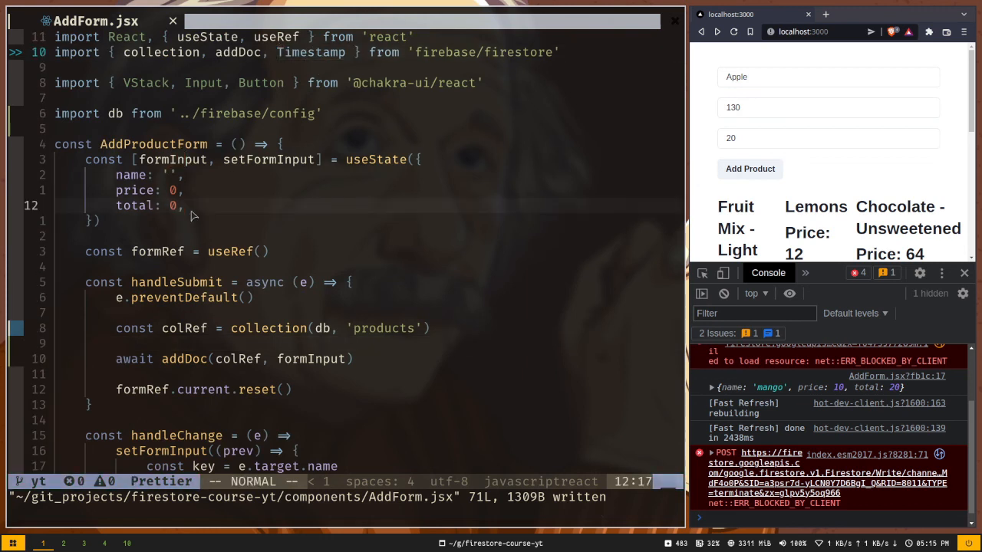
Add date: Timestamp.fromDate(new Date()) to the form's initial useState object.
text(date:)
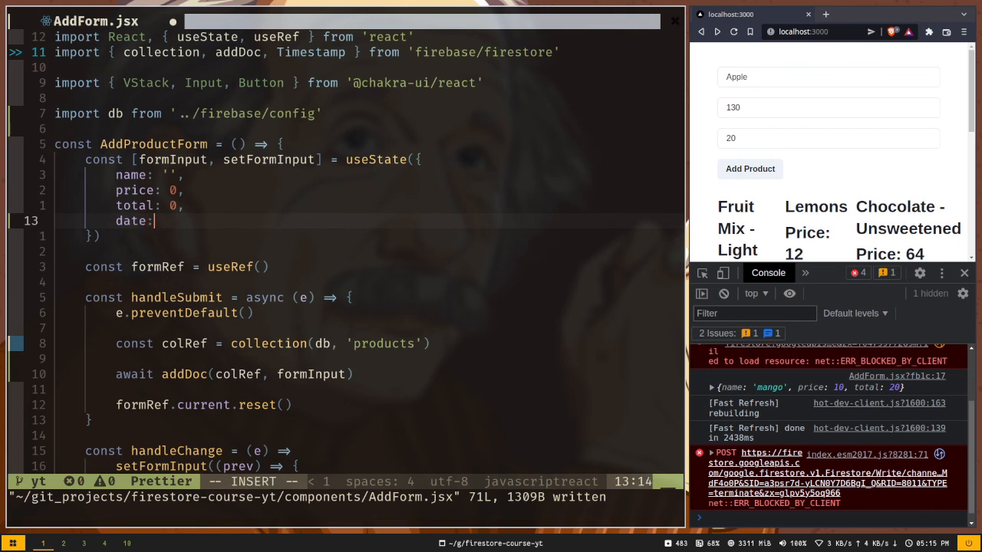
text(Timestamp.fromDate(new Date()),)
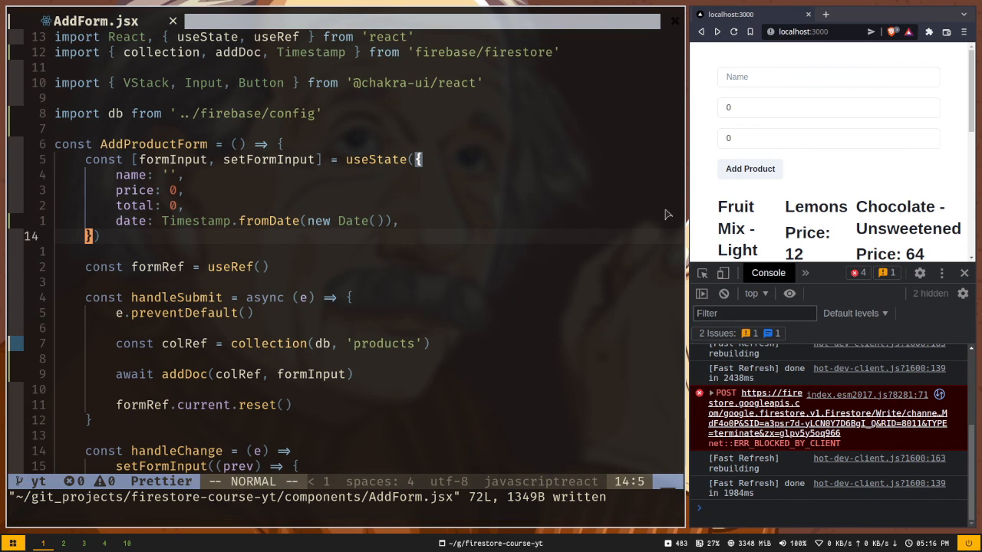
Enter Apple as the product name in the app's form.
click(828, 77)
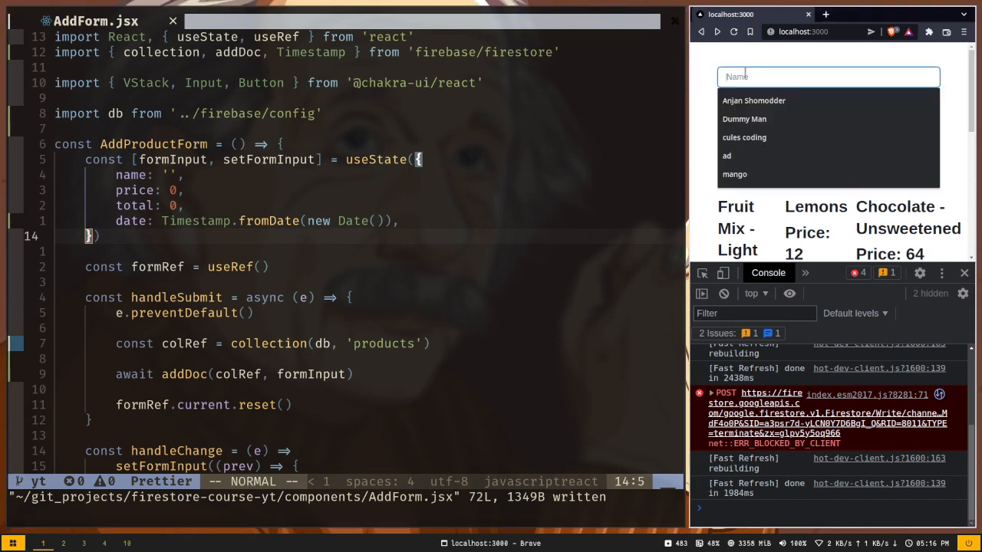
text(Apple)
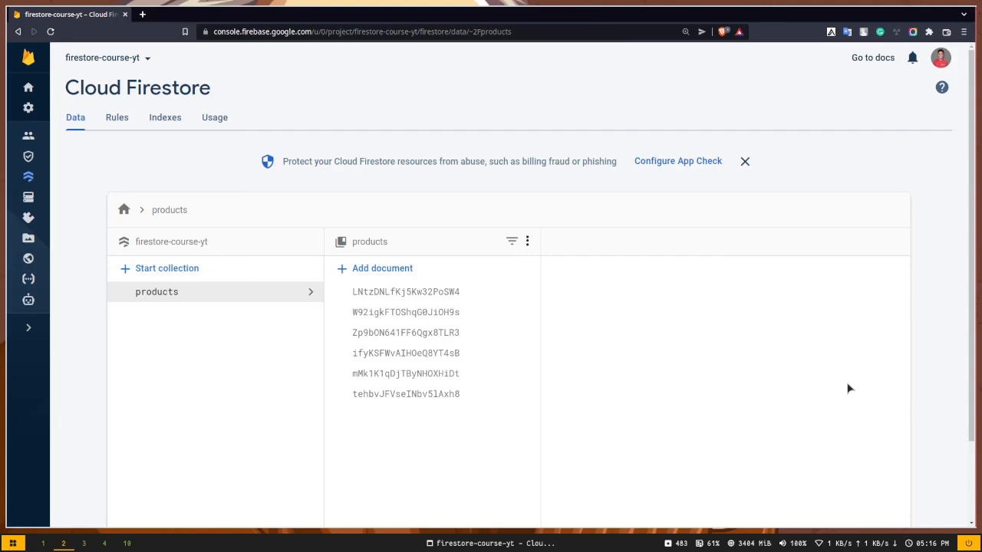
View the mango document, then the new Apple document with its date timestamp field.
click(406, 292)
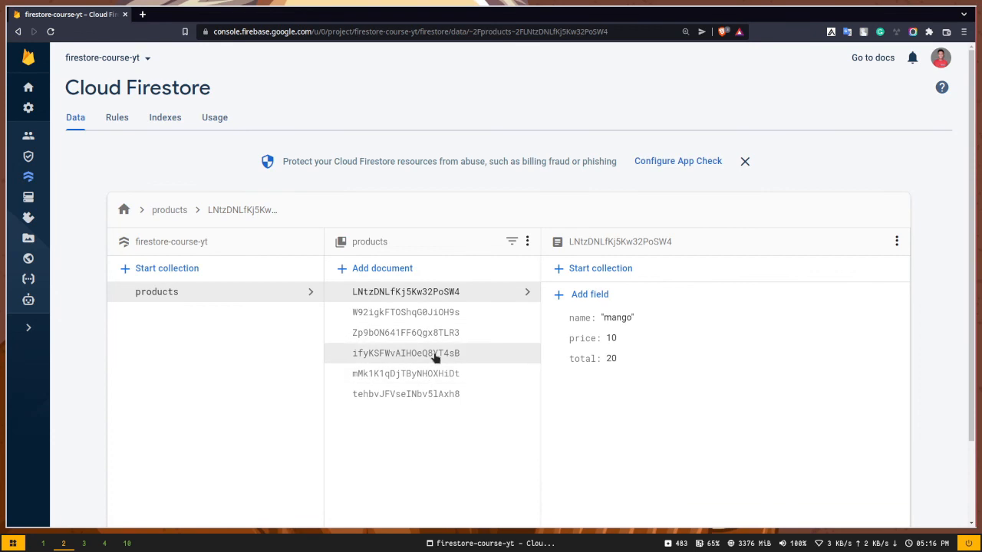
click(418, 353)
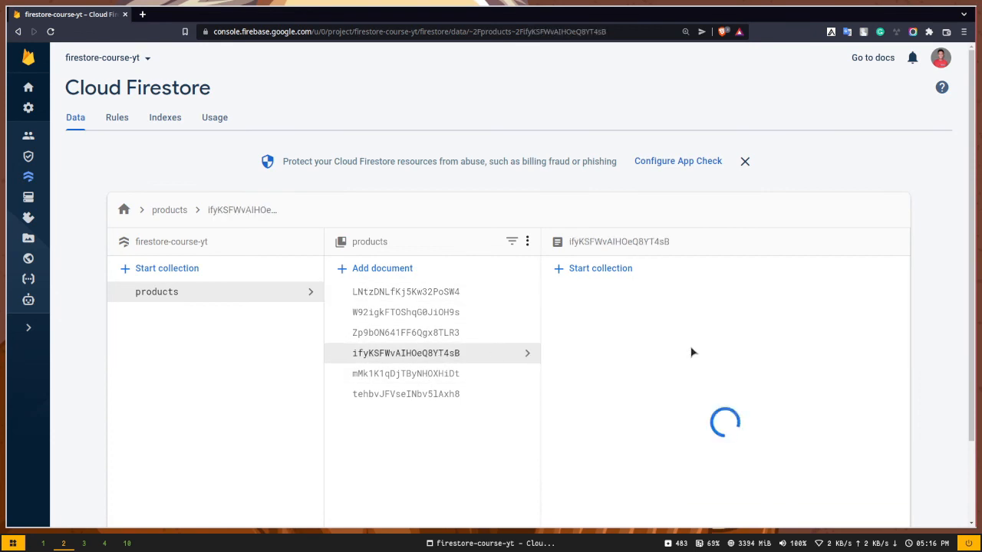
click(427, 353)
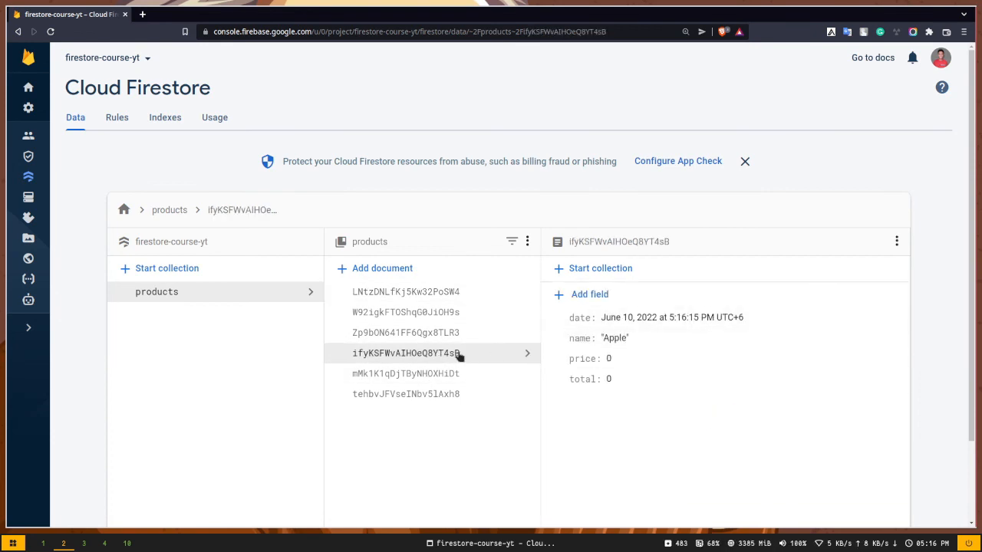
mouse_move(589, 334)
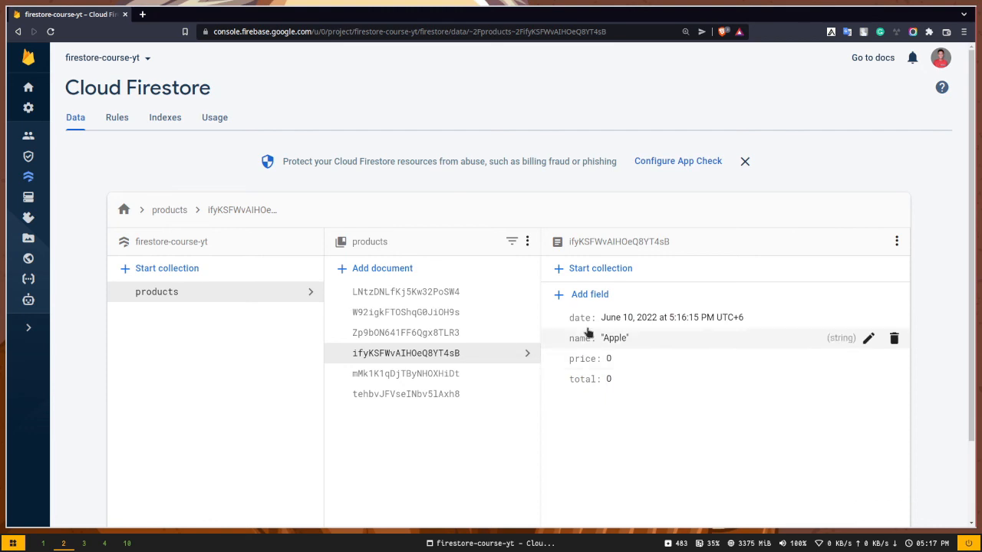